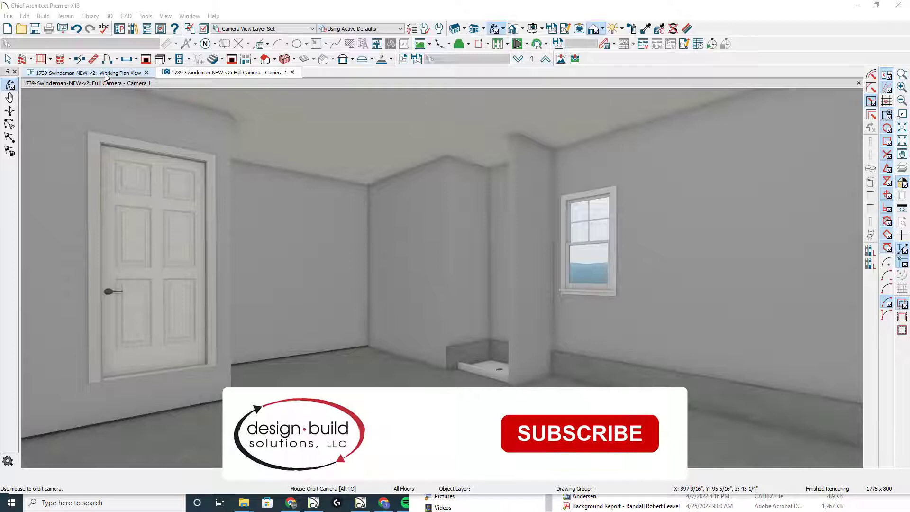
- Check the floor plan, then return to the camera view of the room
{"action": "left_click", "coordinate": [88, 72]}
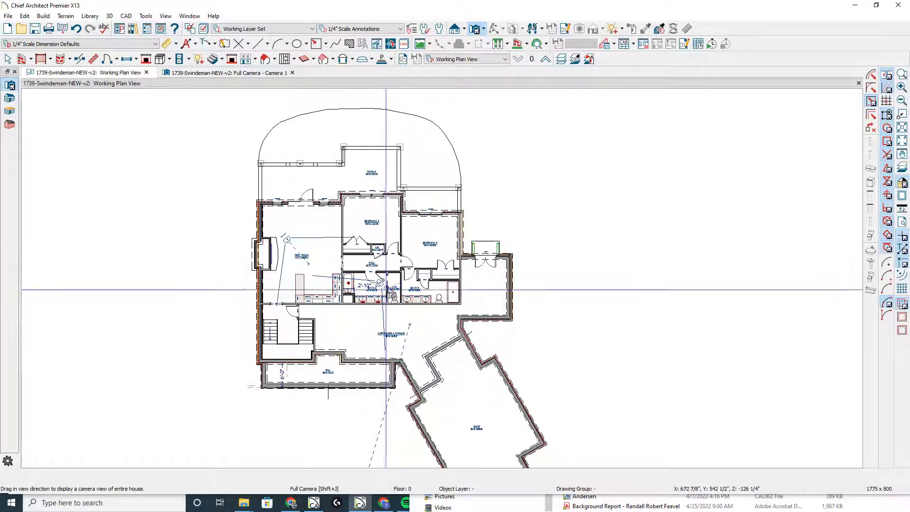
{"action": "left_click", "coordinate": [228, 73]}
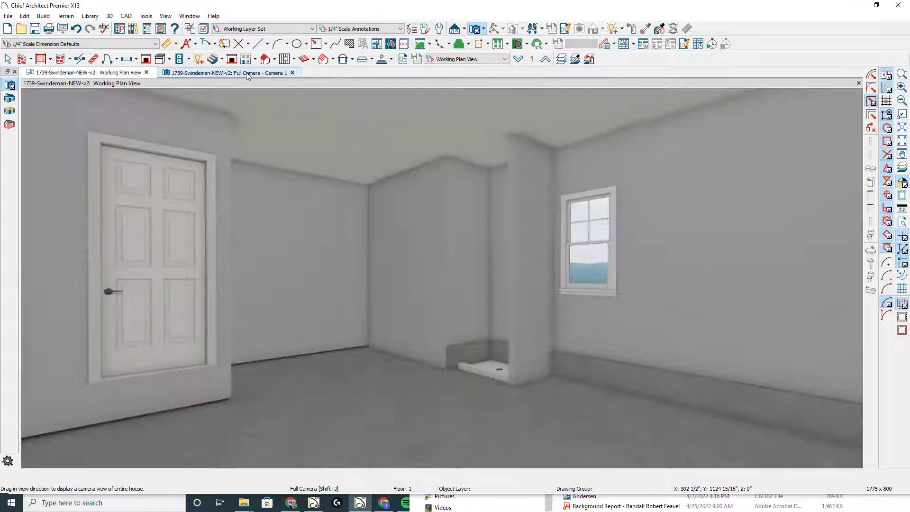
{"action": "left_click", "coordinate": [229, 73]}
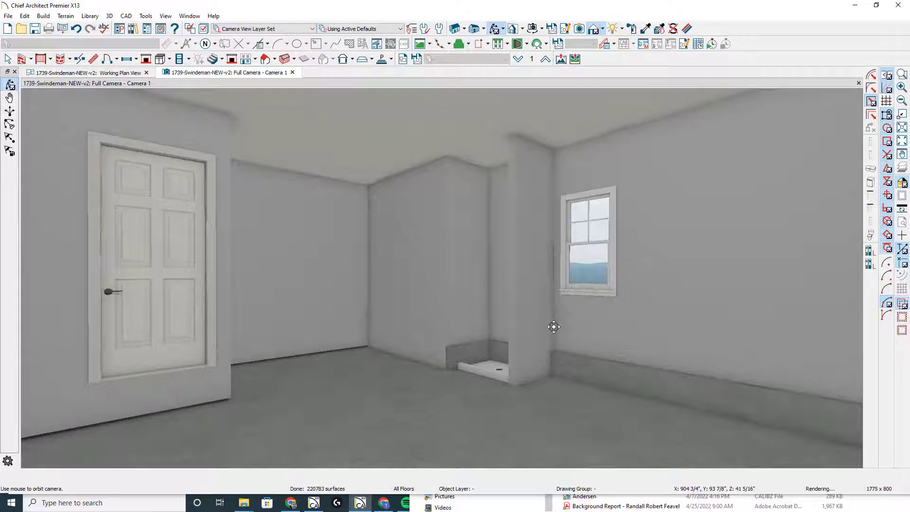
- Rename the active camera view to 'Garage' and keep it as a saved camera
{"action": "left_click", "coordinate": [145, 17]}
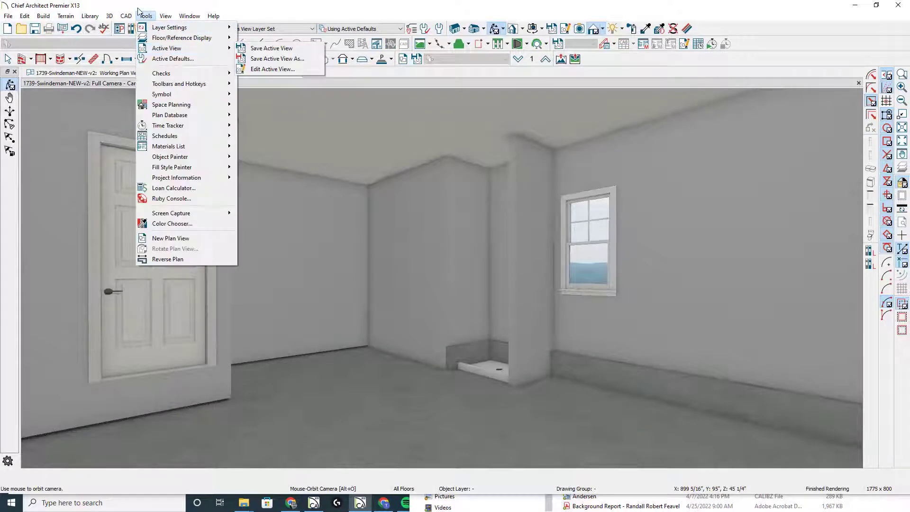
{"action": "mouse_move", "coordinate": [174, 48]}
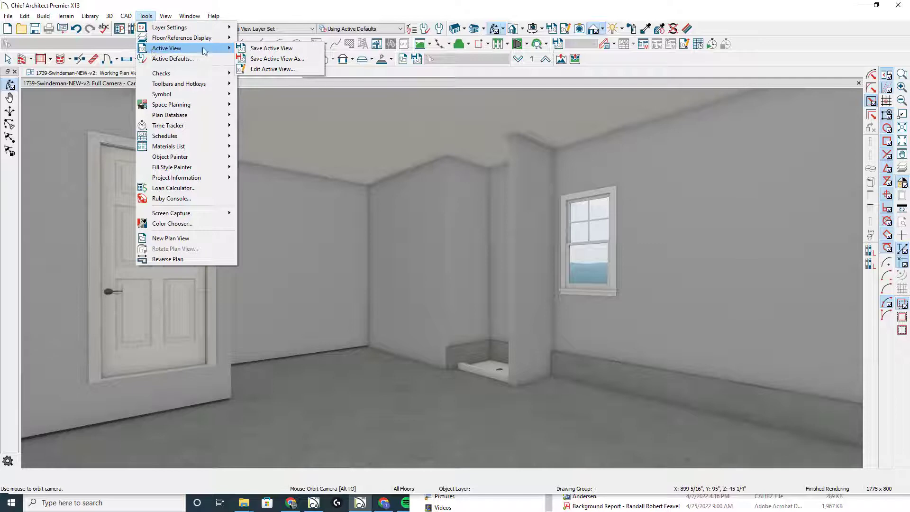
{"action": "mouse_move", "coordinate": [272, 69]}
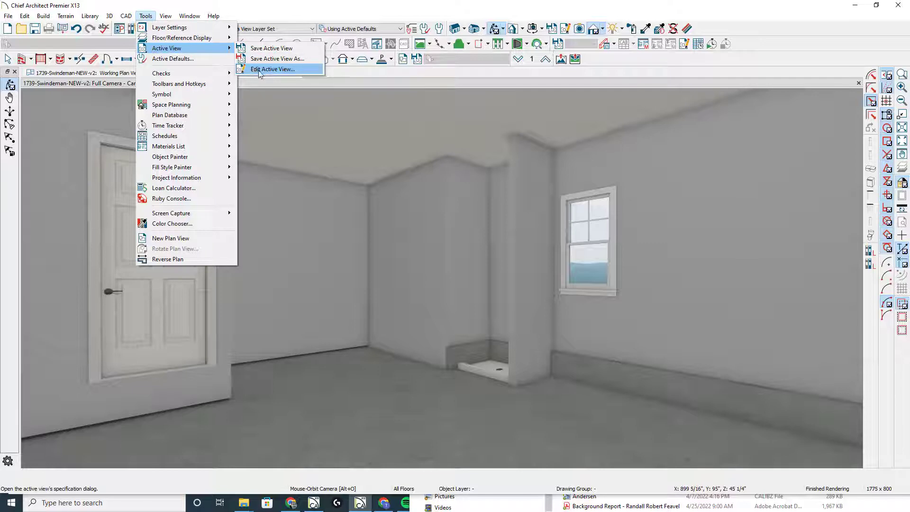
{"action": "left_click", "coordinate": [272, 69]}
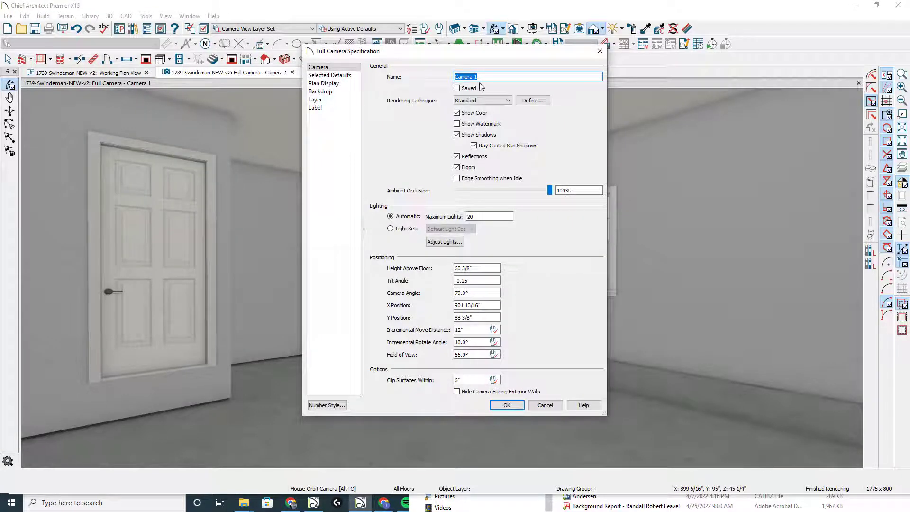
{"action": "left_click", "coordinate": [527, 76]}
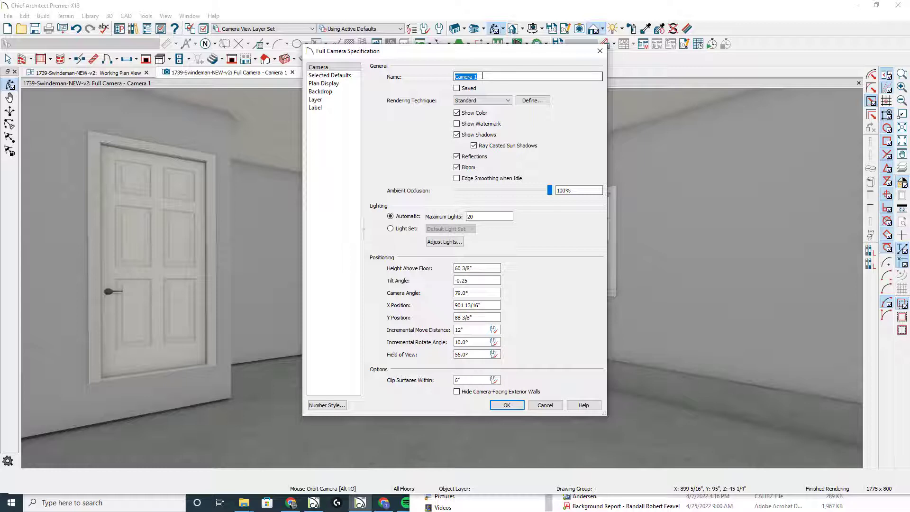
{"action": "type", "text": "Garage"}
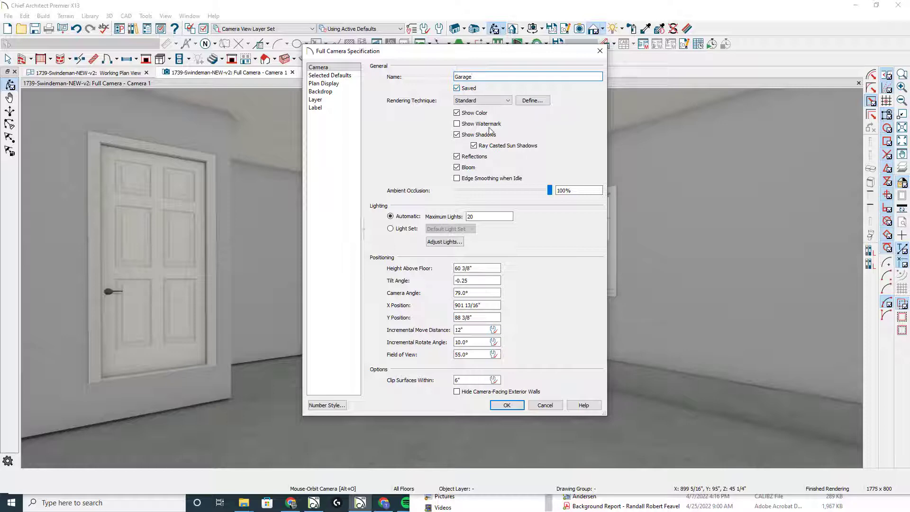
{"action": "left_click", "coordinate": [506, 405]}
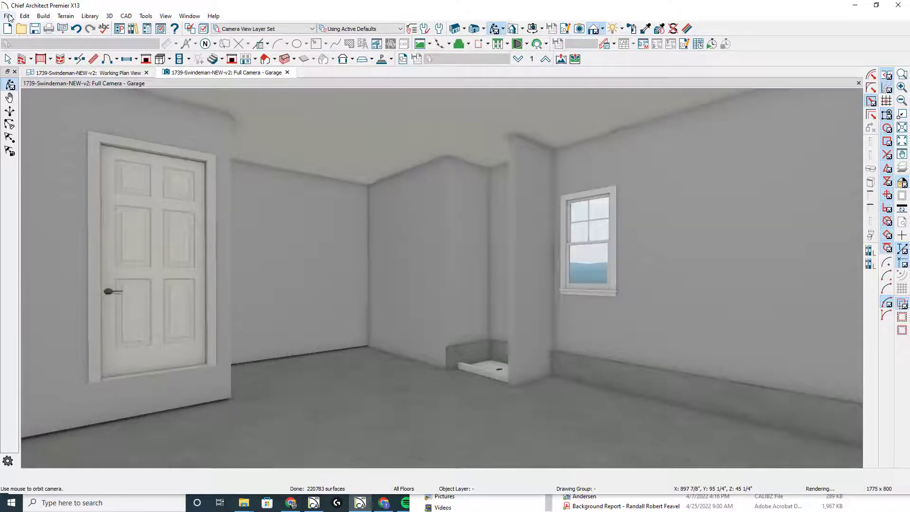
- Export a 3D Viewer file set to replace the existing 'Testing Model'
{"action": "left_click", "coordinate": [8, 16]}
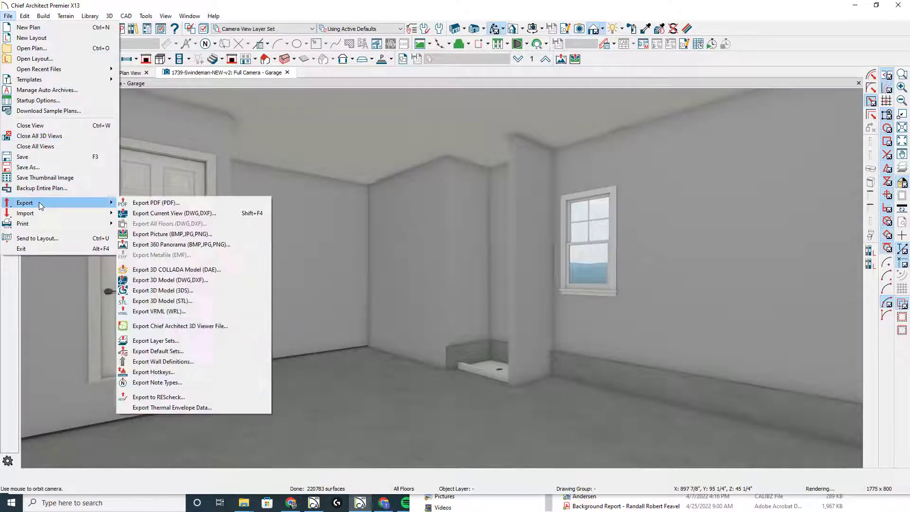
{"action": "mouse_move", "coordinate": [203, 325]}
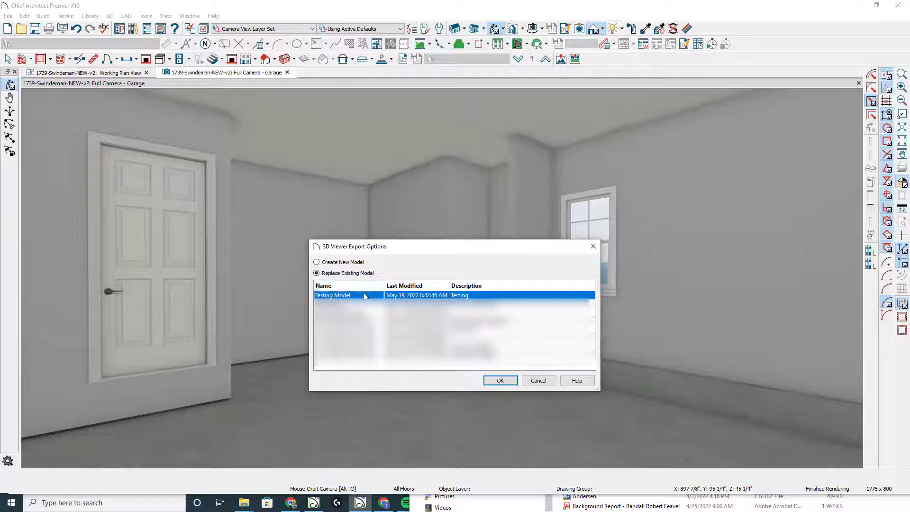
{"action": "left_click", "coordinate": [333, 295]}
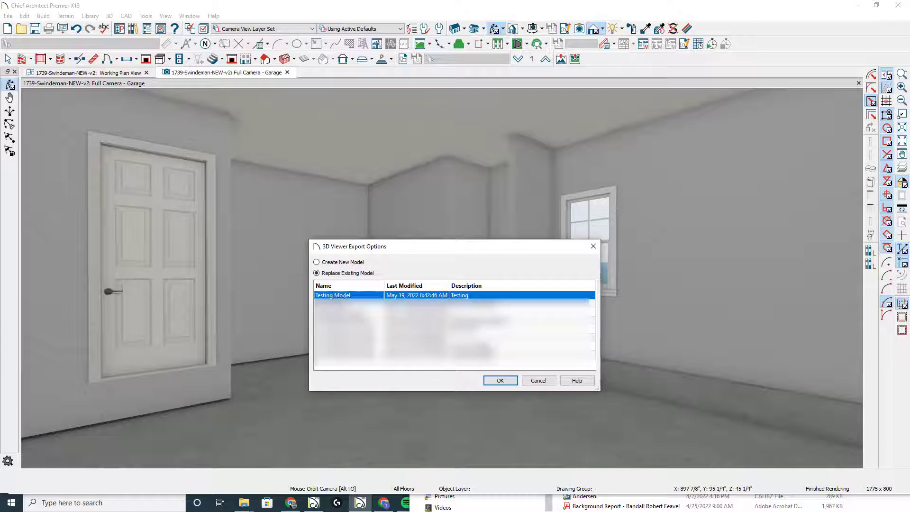
{"action": "left_click", "coordinate": [317, 261]}
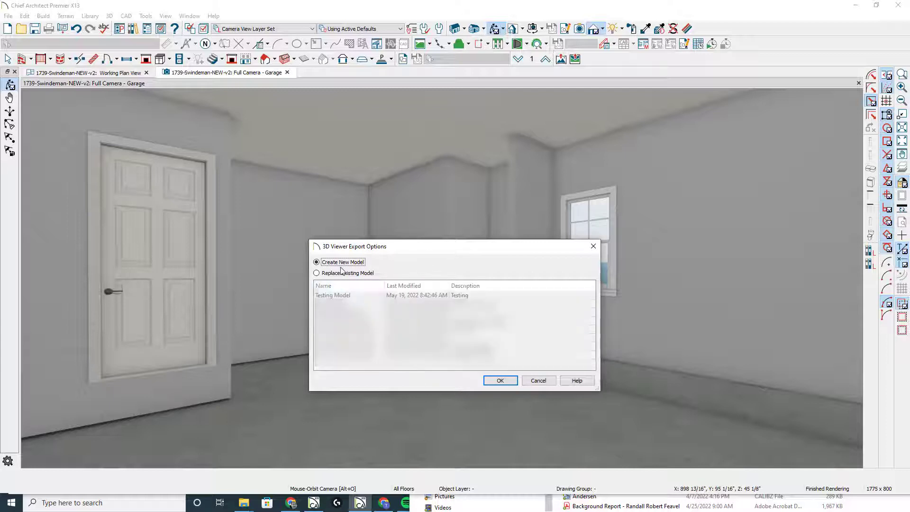
{"action": "left_click", "coordinate": [317, 273]}
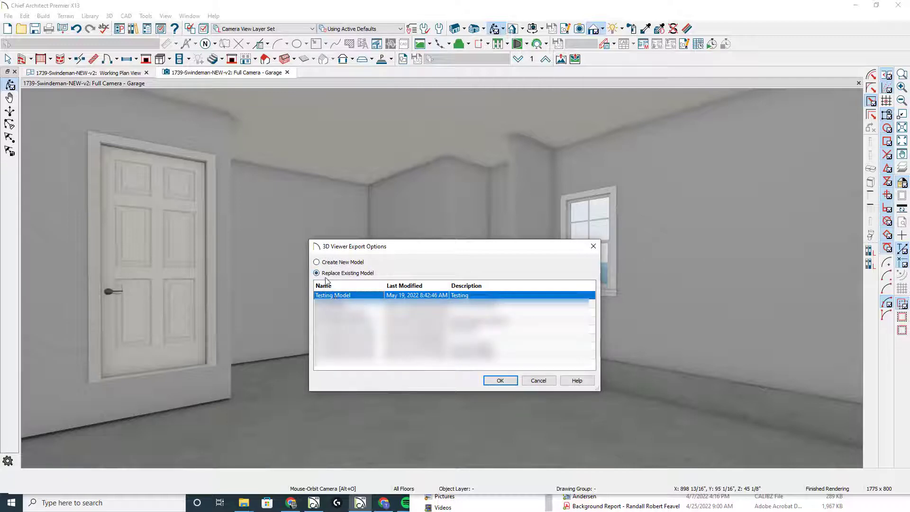
{"action": "left_click", "coordinate": [499, 380]}
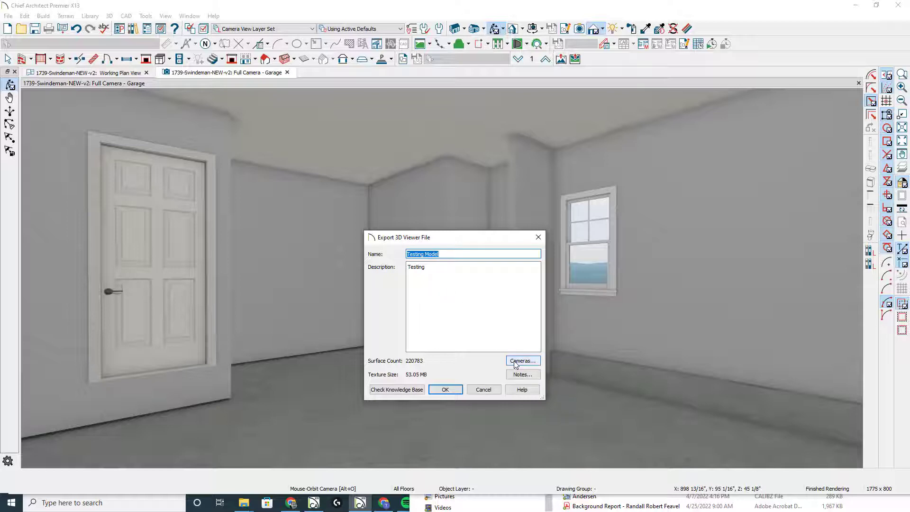
- Make Front View the initial camera of the export, then close the export window
{"action": "left_click", "coordinate": [522, 360]}
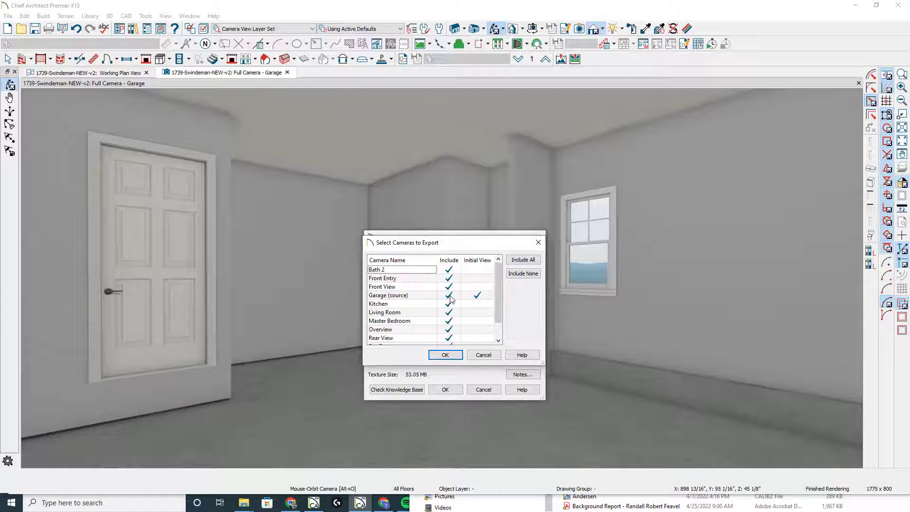
{"action": "left_click", "coordinate": [387, 294]}
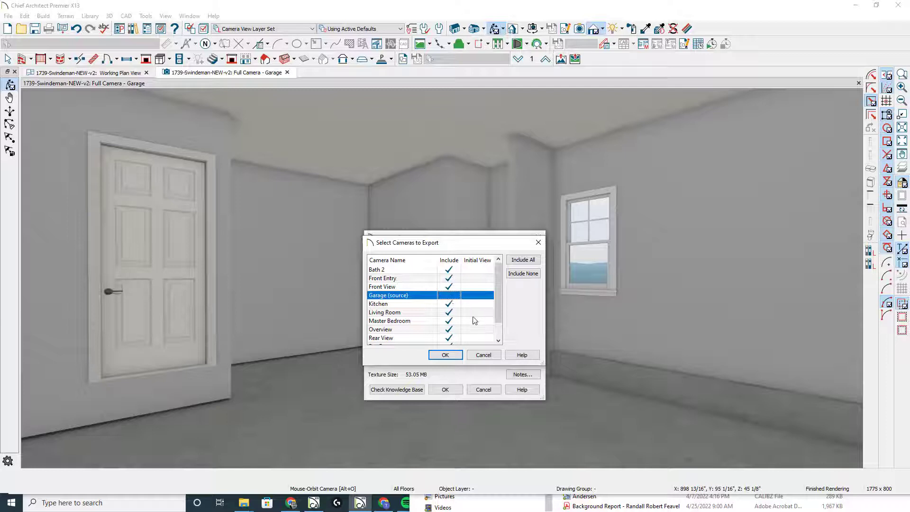
{"action": "left_click", "coordinate": [477, 295]}
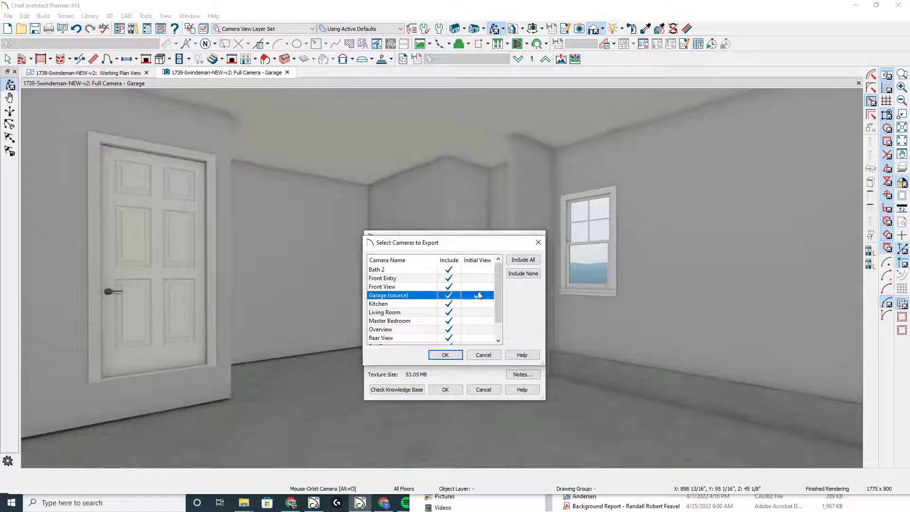
{"action": "left_click", "coordinate": [477, 287]}
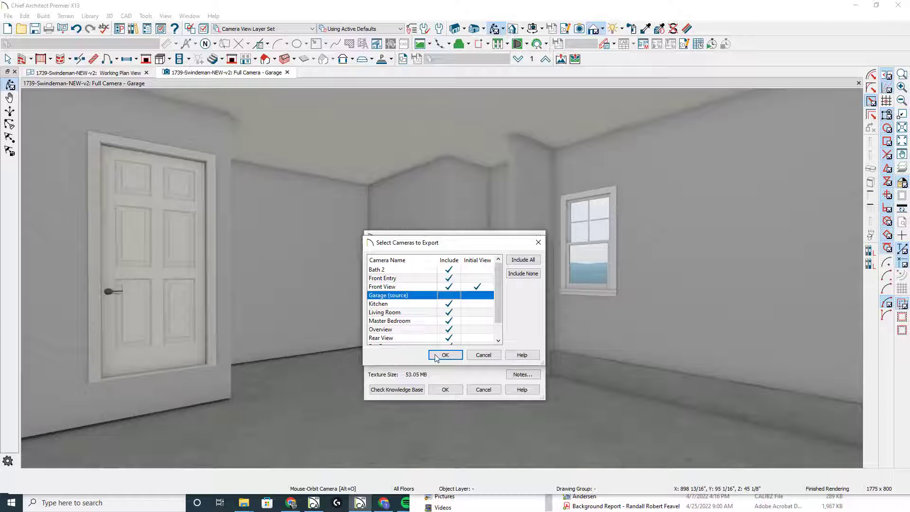
{"action": "left_click", "coordinate": [445, 354]}
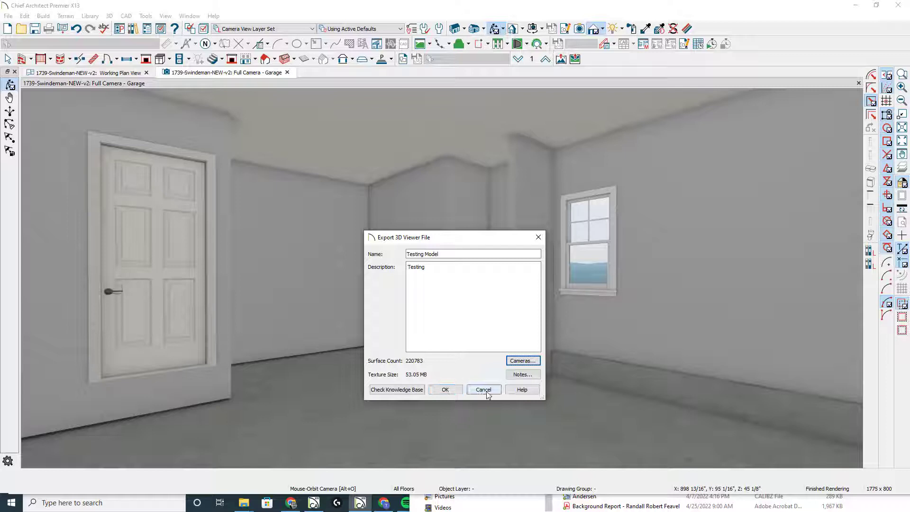
{"action": "left_click", "coordinate": [483, 390]}
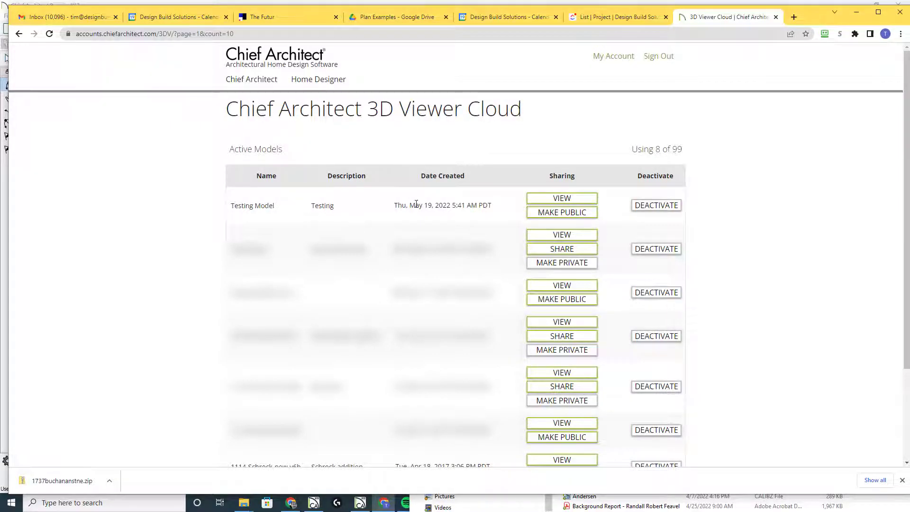
- Make Testing Model public in 3D Viewer Cloud and launch it in the 3D viewer
{"action": "left_click", "coordinate": [560, 211]}
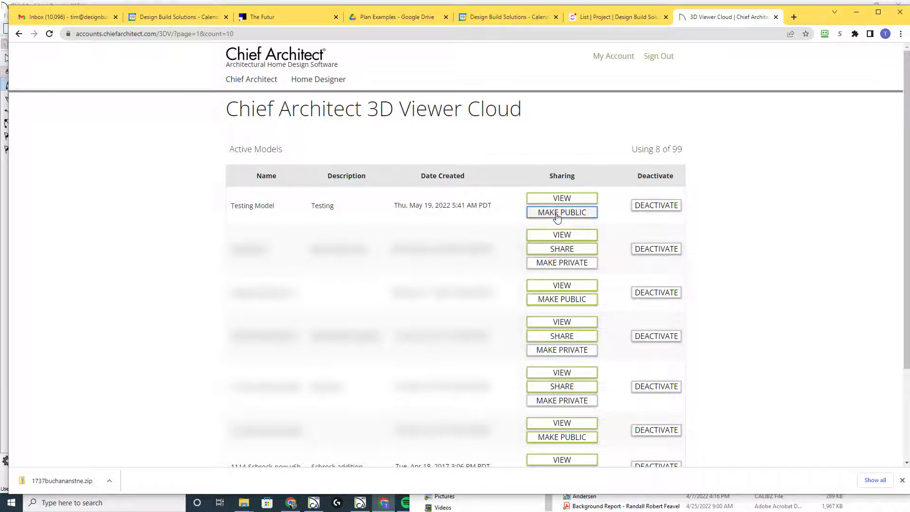
{"action": "left_click", "coordinate": [560, 212]}
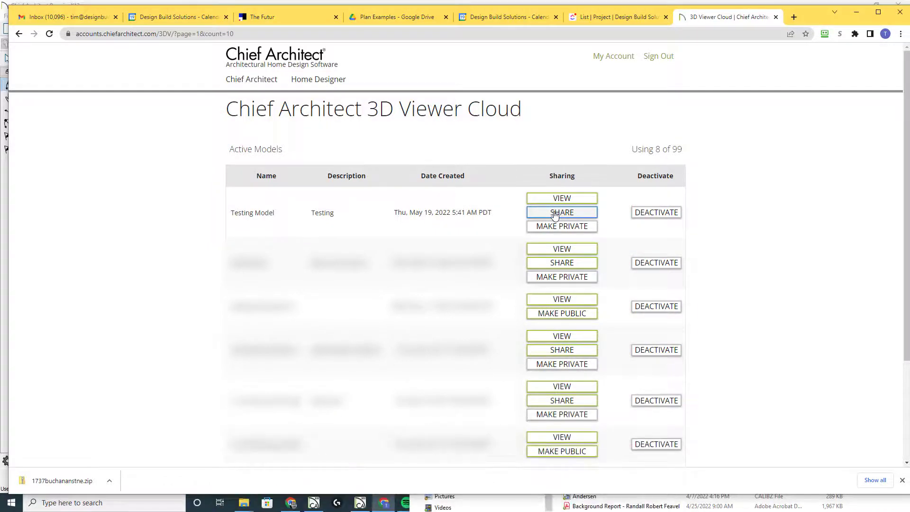
{"action": "mouse_move", "coordinate": [560, 198]}
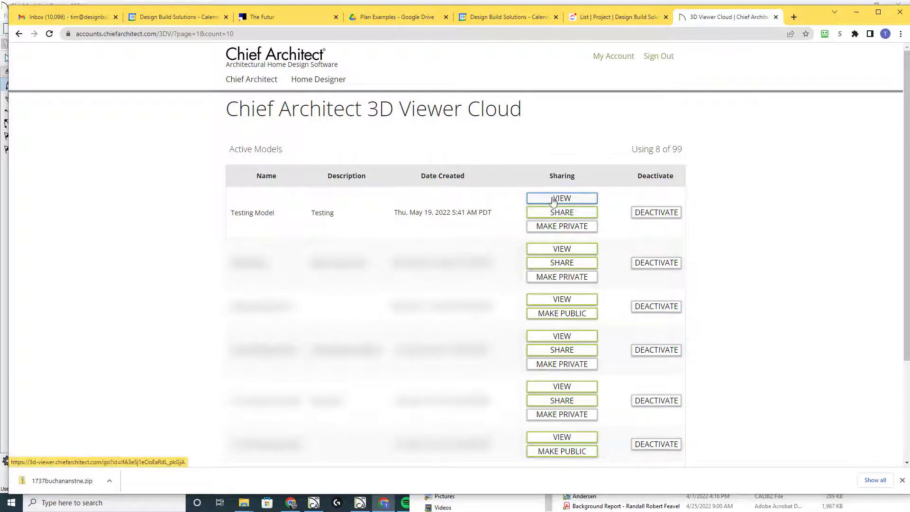
{"action": "left_click", "coordinate": [560, 198]}
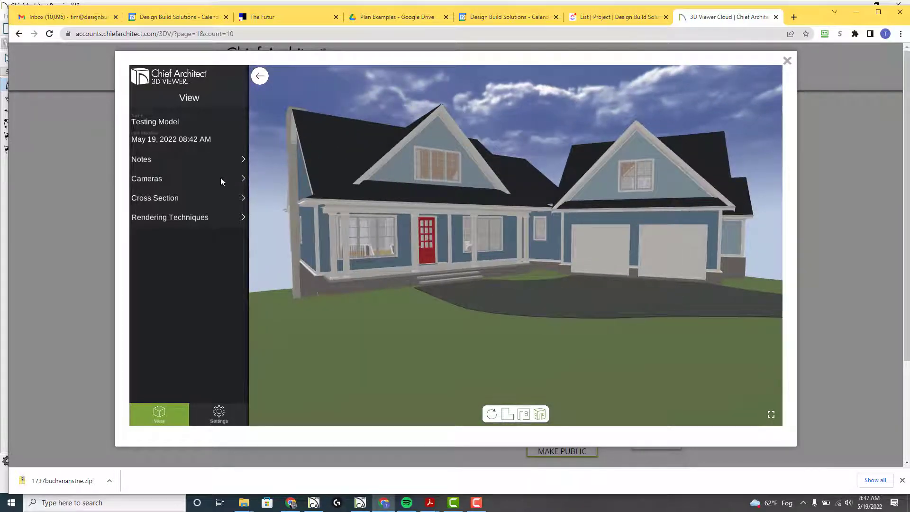
- Switch the rendering technique from Basic to Standard and return to the Cameras panel
{"action": "left_click", "coordinate": [146, 179]}
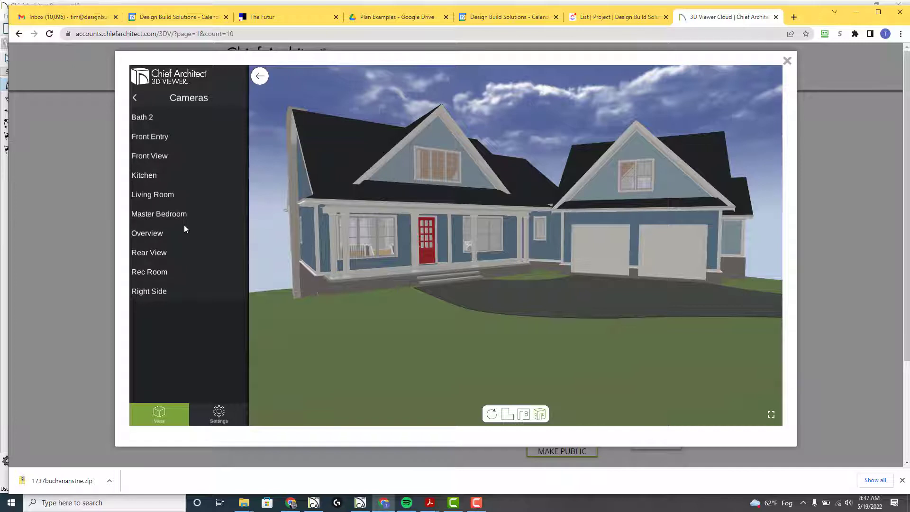
{"action": "mouse_move", "coordinate": [183, 275]}
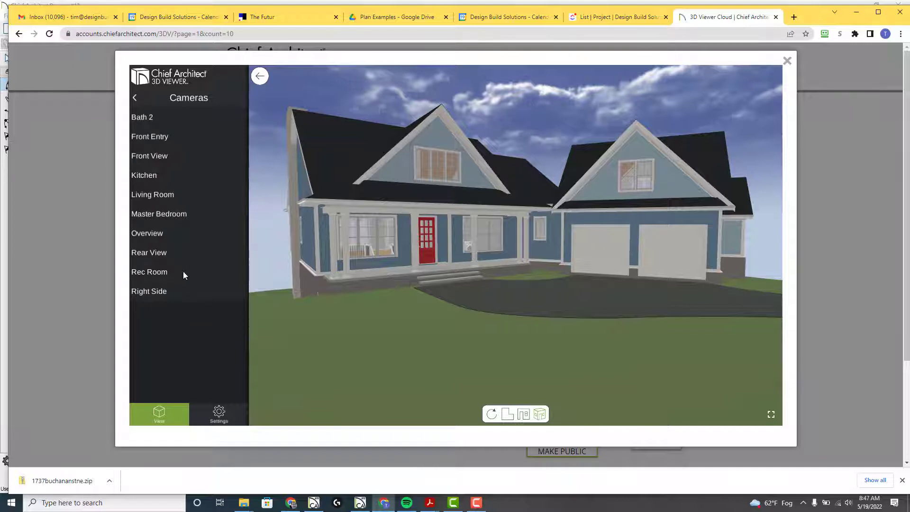
{"action": "mouse_move", "coordinate": [134, 98]}
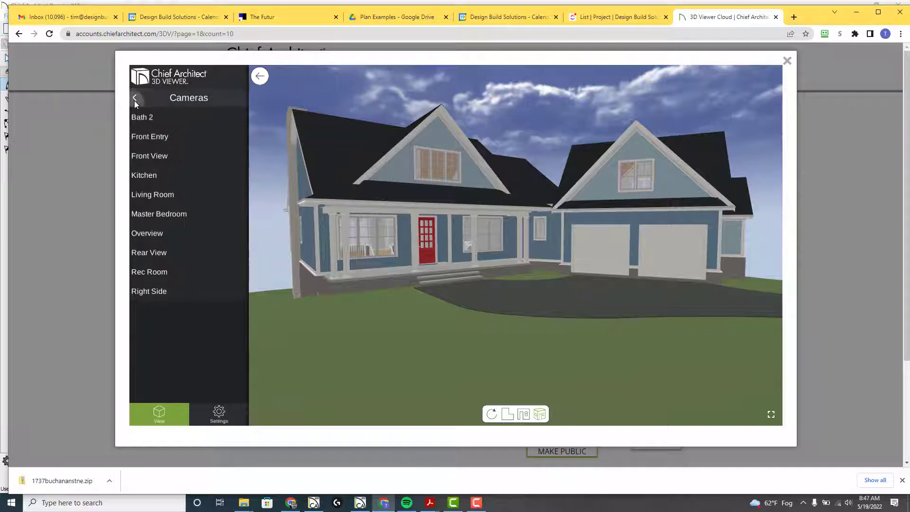
{"action": "left_click", "coordinate": [135, 97]}
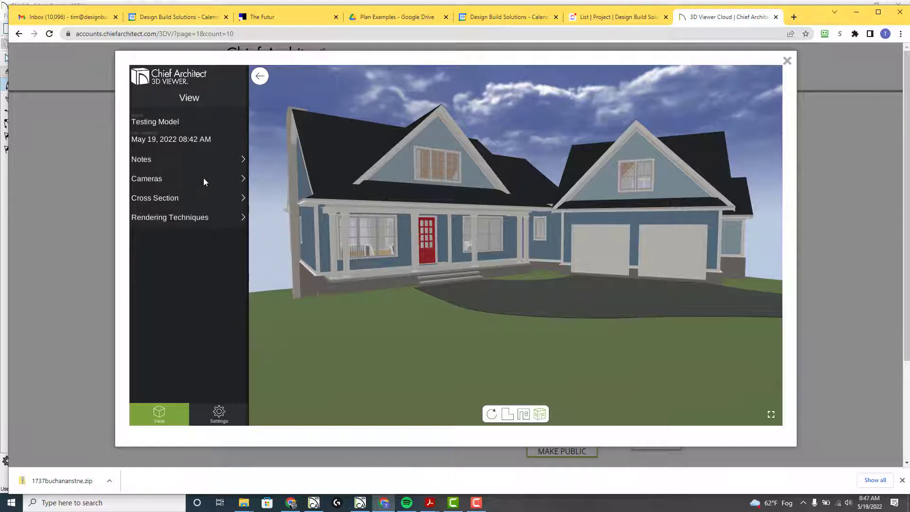
{"action": "left_click", "coordinate": [170, 217]}
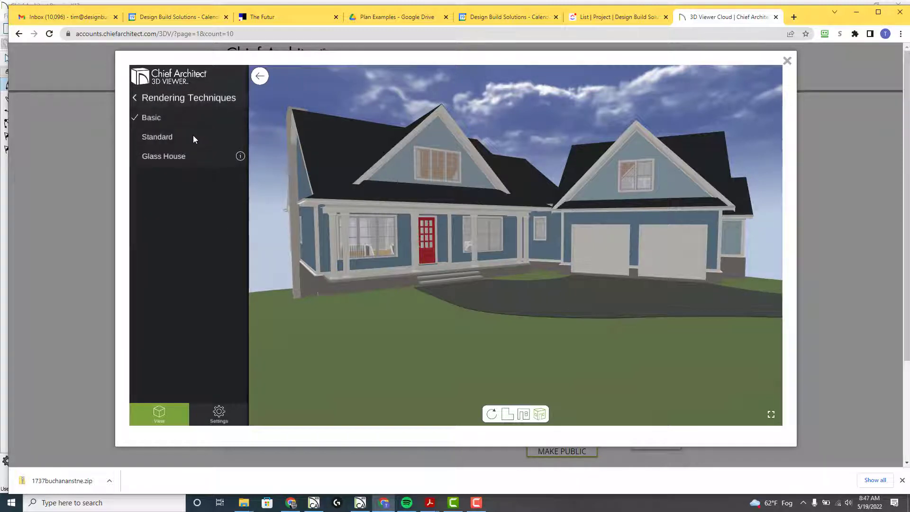
{"action": "left_click", "coordinate": [157, 137]}
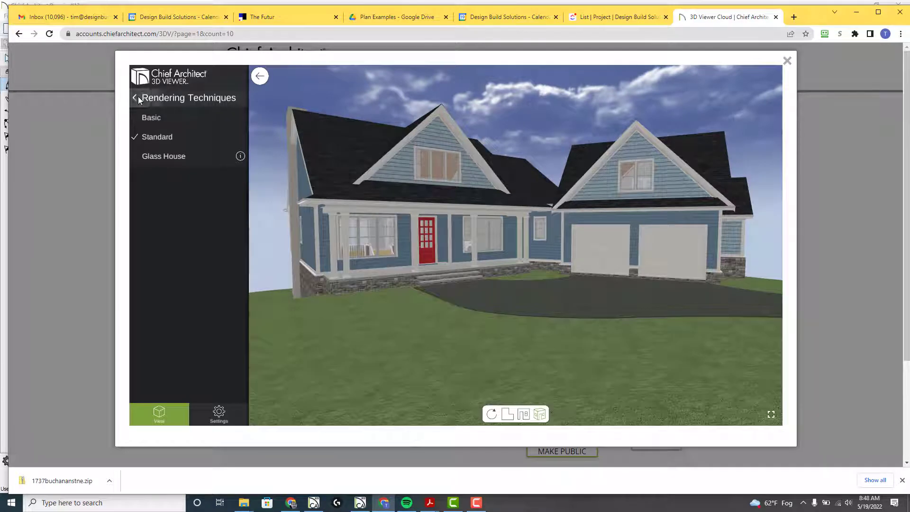
{"action": "left_click", "coordinate": [135, 98]}
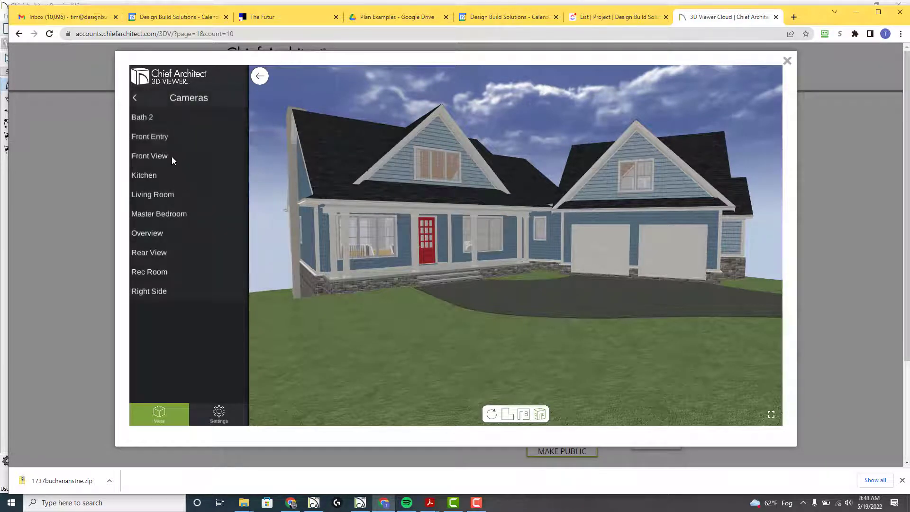
- Visit Front Entry, Front View, Kitchen, Living Room, Master Bedroom and Overview cameras, then orbit the house
{"action": "left_click", "coordinate": [149, 136]}
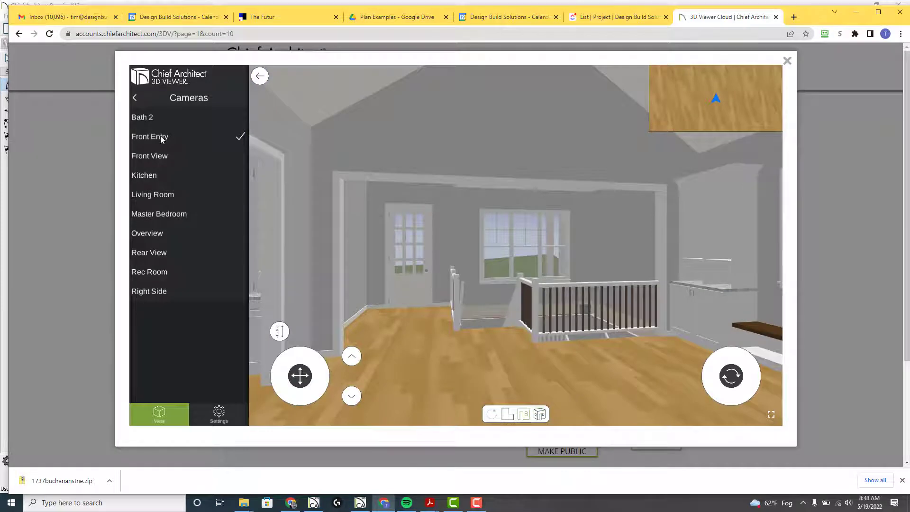
{"action": "left_click", "coordinate": [149, 155]}
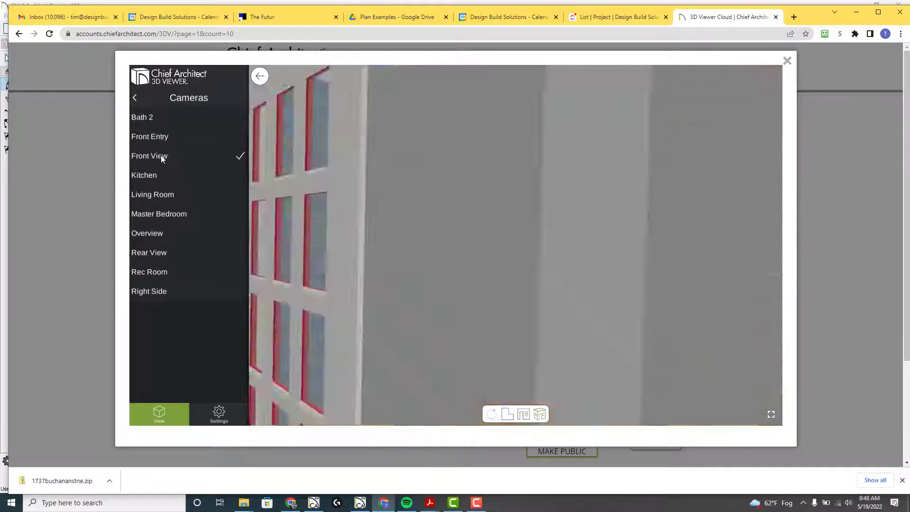
{"action": "left_click", "coordinate": [143, 174]}
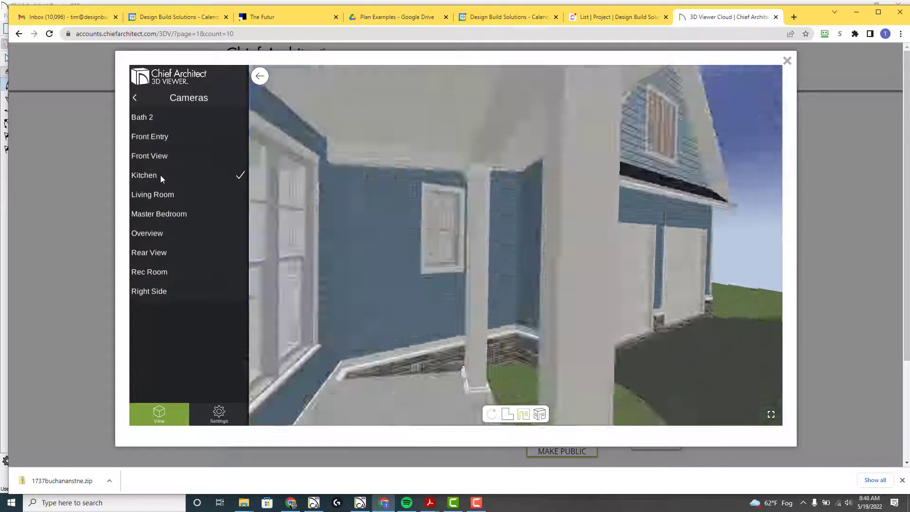
{"action": "left_click", "coordinate": [153, 194]}
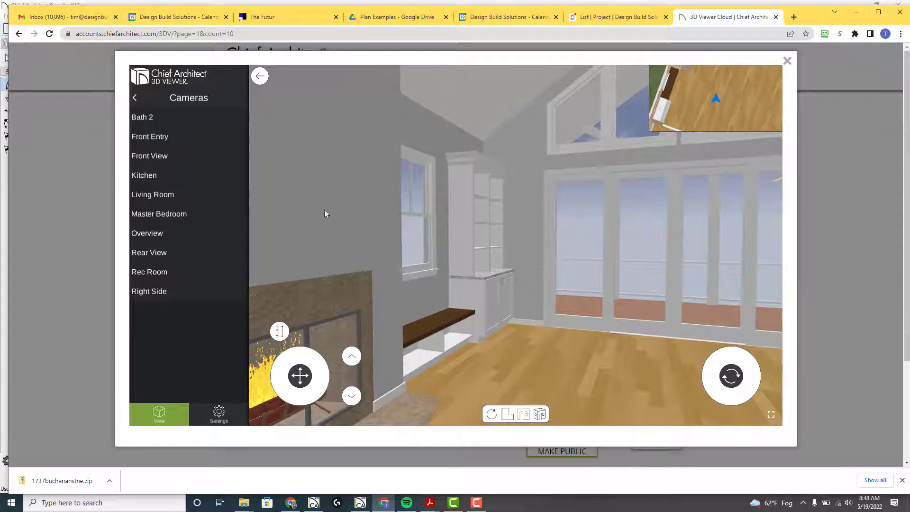
{"action": "left_click", "coordinate": [153, 194]}
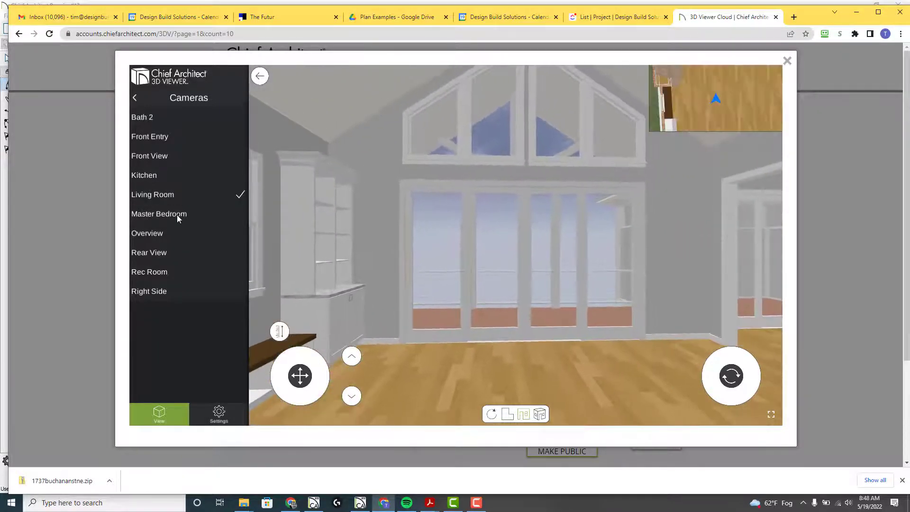
{"action": "left_click", "coordinate": [147, 233]}
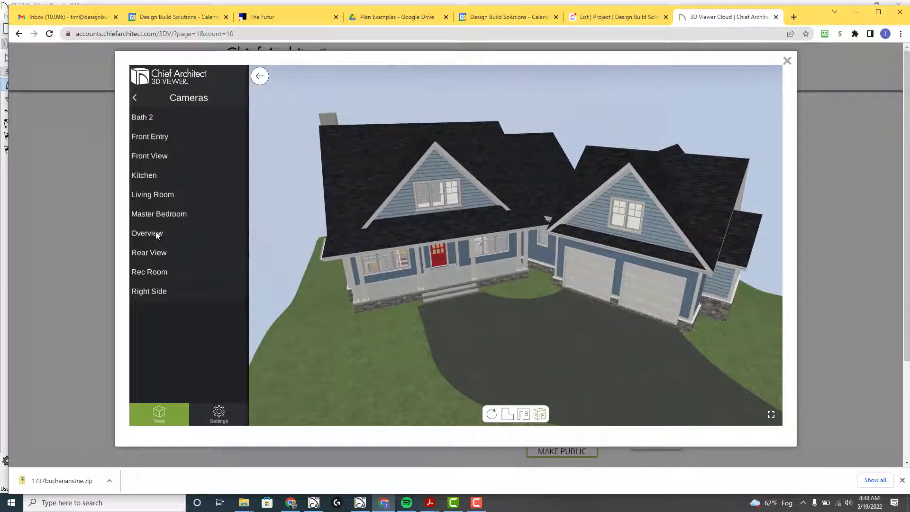
{"action": "left_click", "coordinate": [147, 233]}
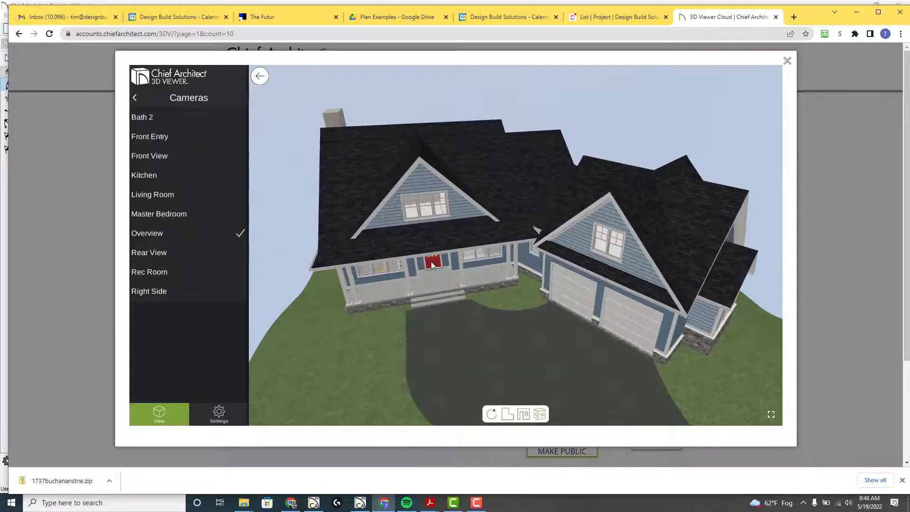
{"action": "left_click_drag", "start_coordinate": [432, 264], "coordinate": [453, 288]}
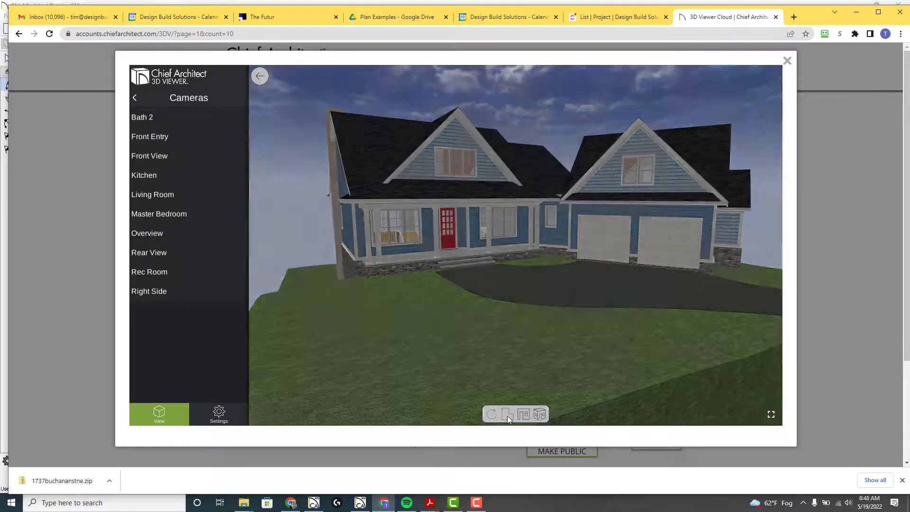
- Show the house as a top-down plan, then return to the 3D aerial view
{"action": "left_click", "coordinate": [522, 414]}
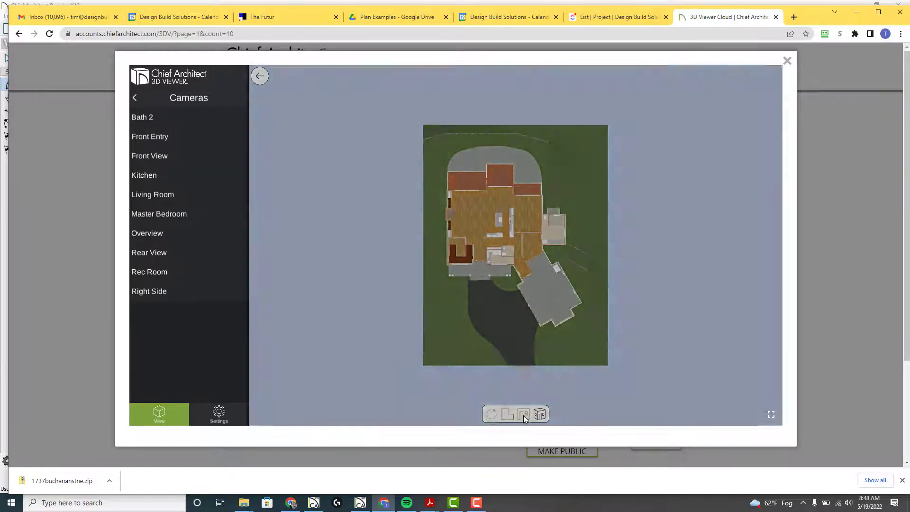
{"action": "left_click", "coordinate": [539, 414]}
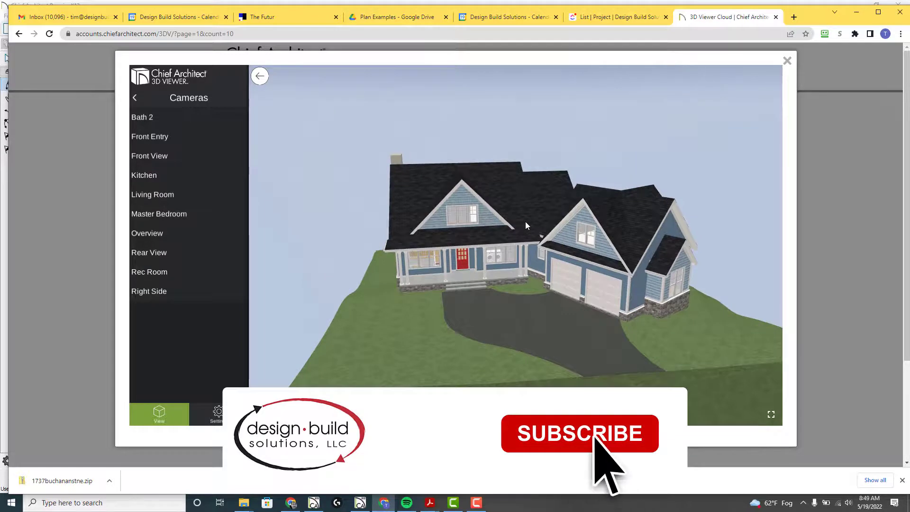
{"action": "left_click", "coordinate": [578, 434]}
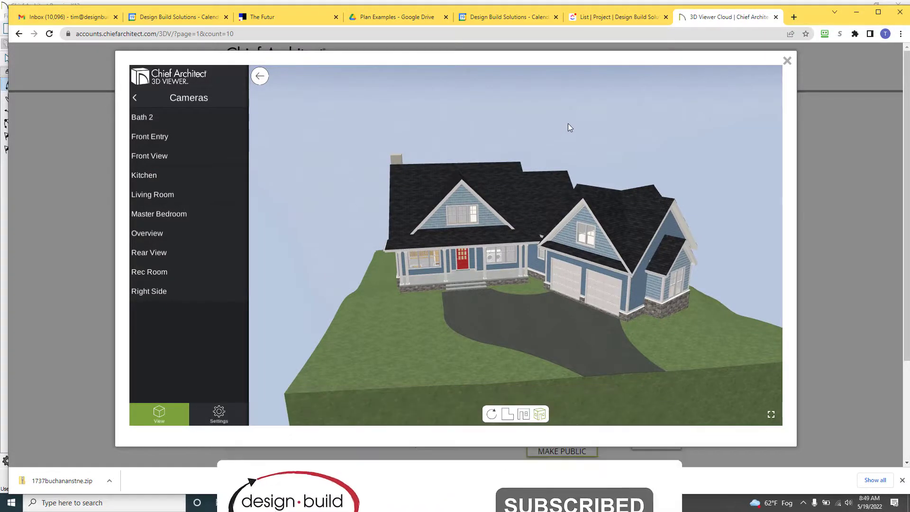